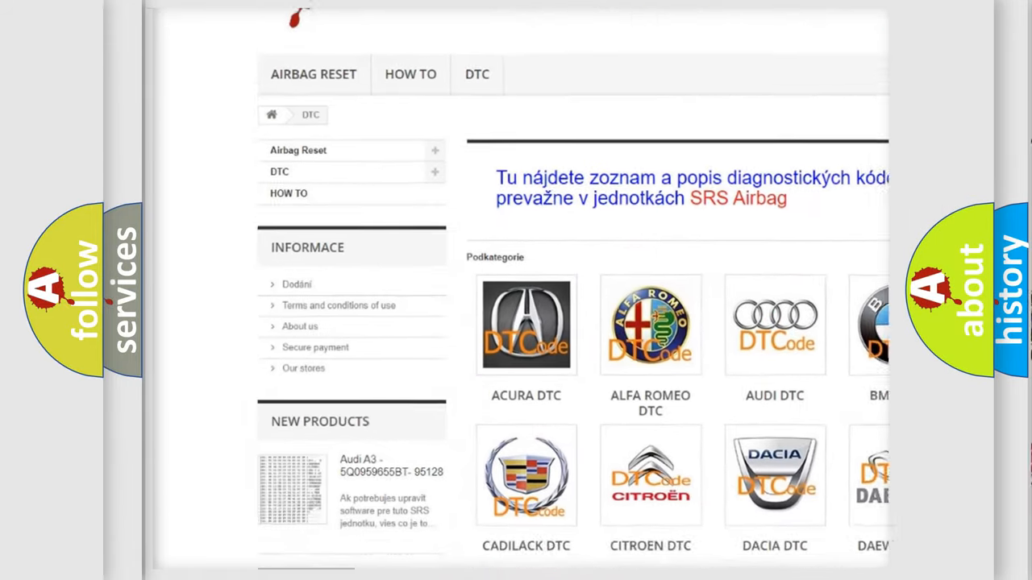
scroll(down, 3)
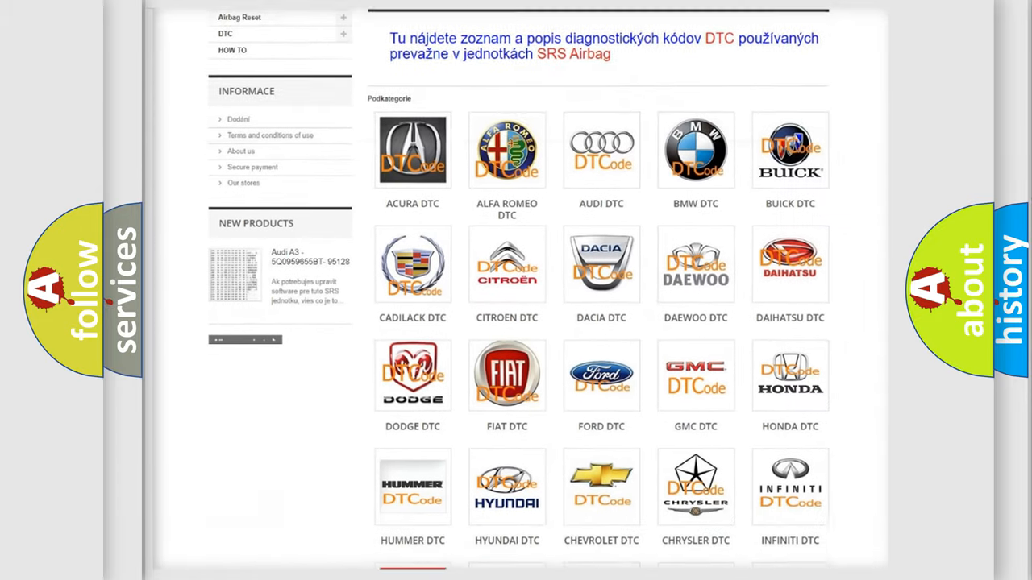
scroll(down, 3)
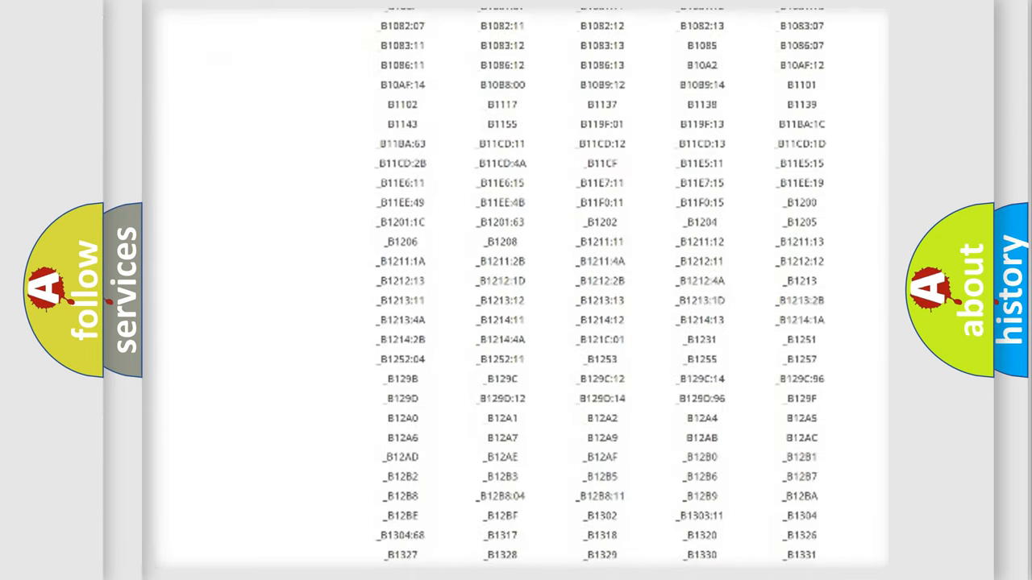
scroll(down, 3)
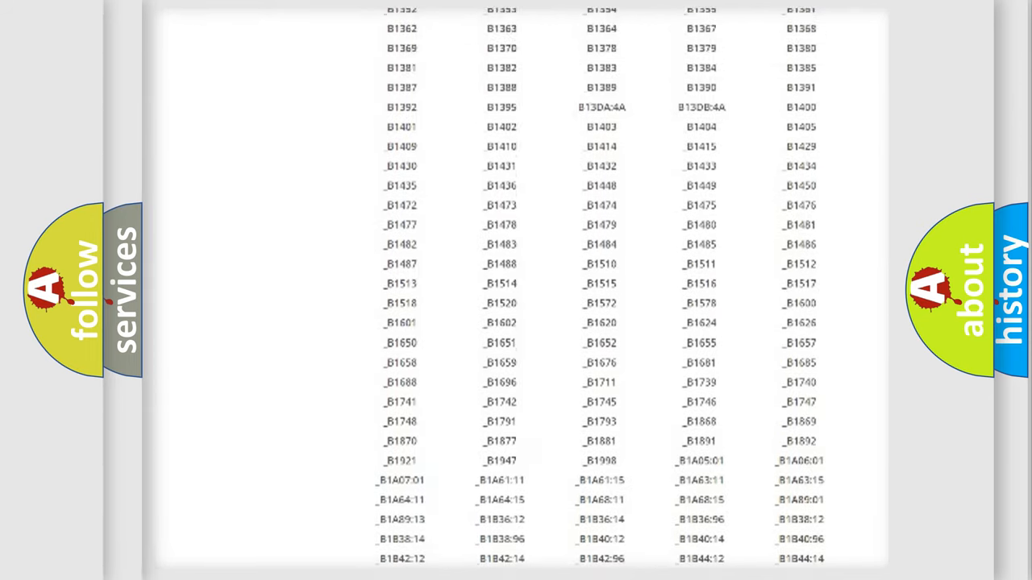